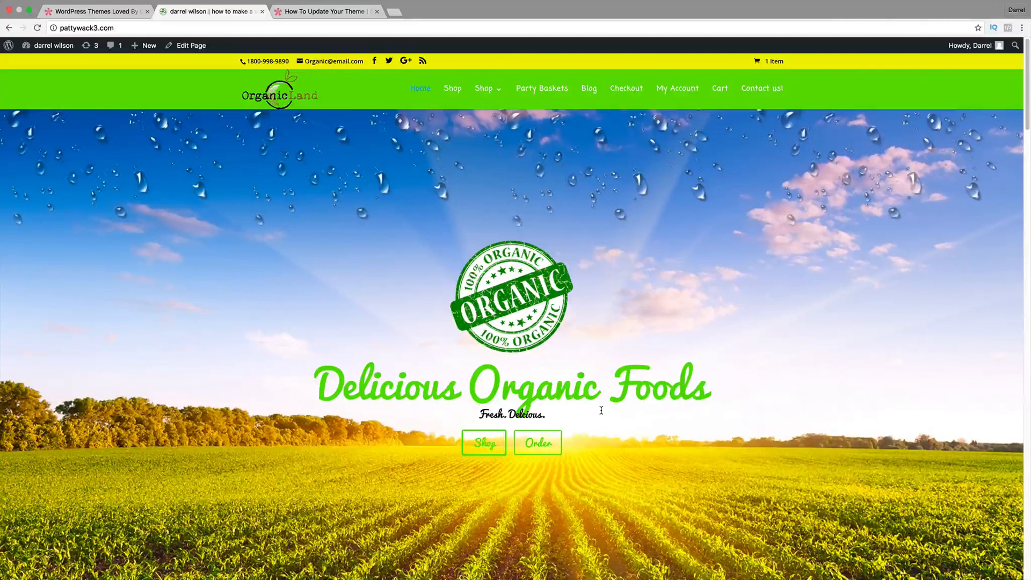
pyautogui.moveTo(77, 65)
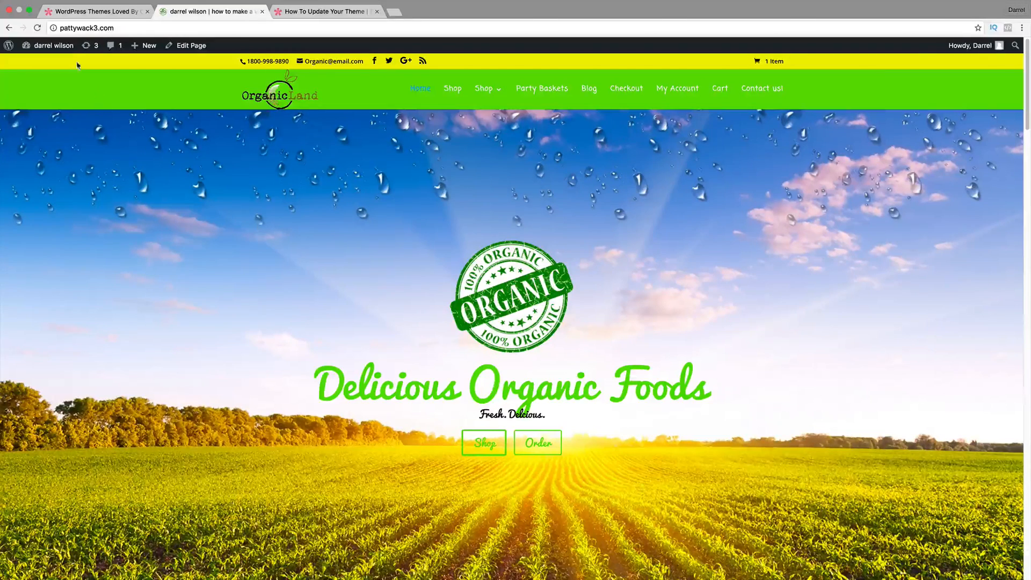
# - Navigate from the live site through the Dashboard to the installed Themes page and try updating Divi
pyautogui.click(54, 45)
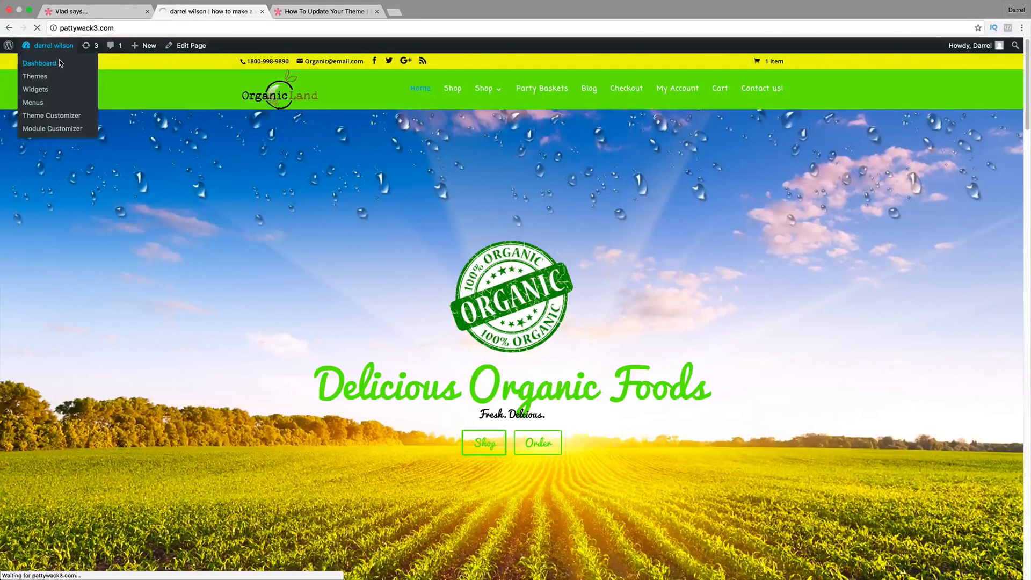
pyautogui.click(38, 62)
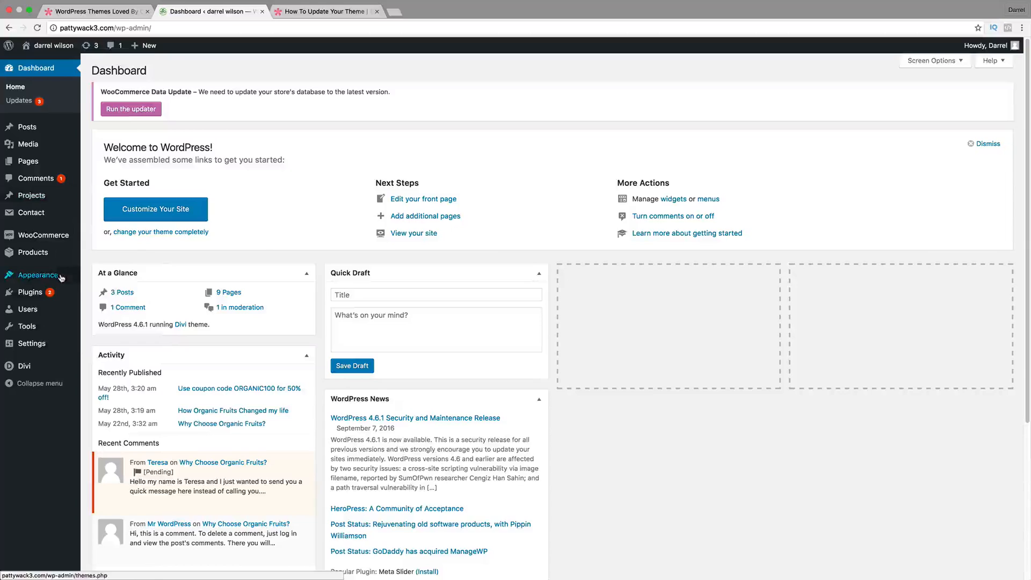
pyautogui.click(37, 275)
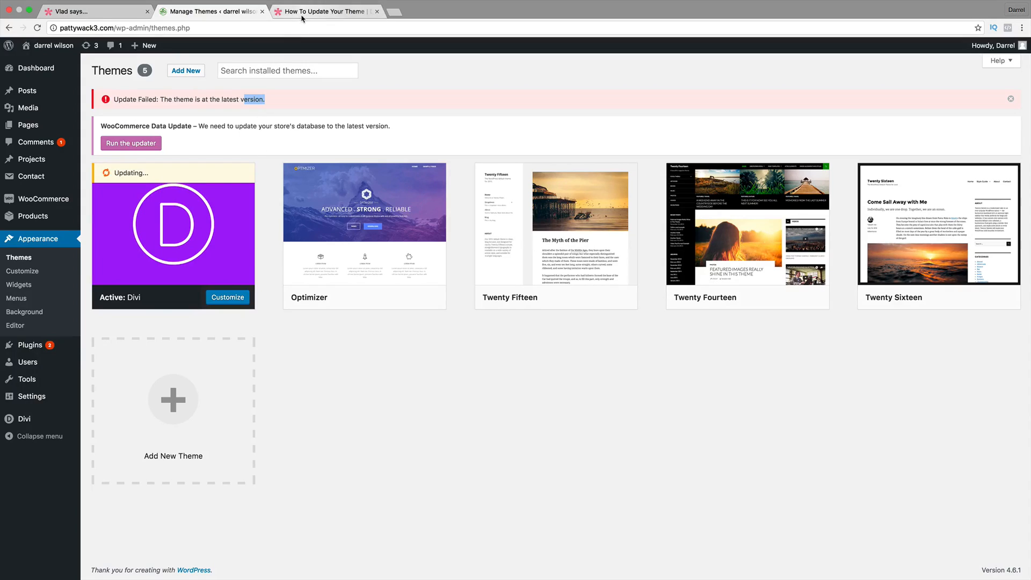
# - Download the Elegant Themes Updater ZIP from the Divi documentation and return to the Themes page
pyautogui.click(322, 11)
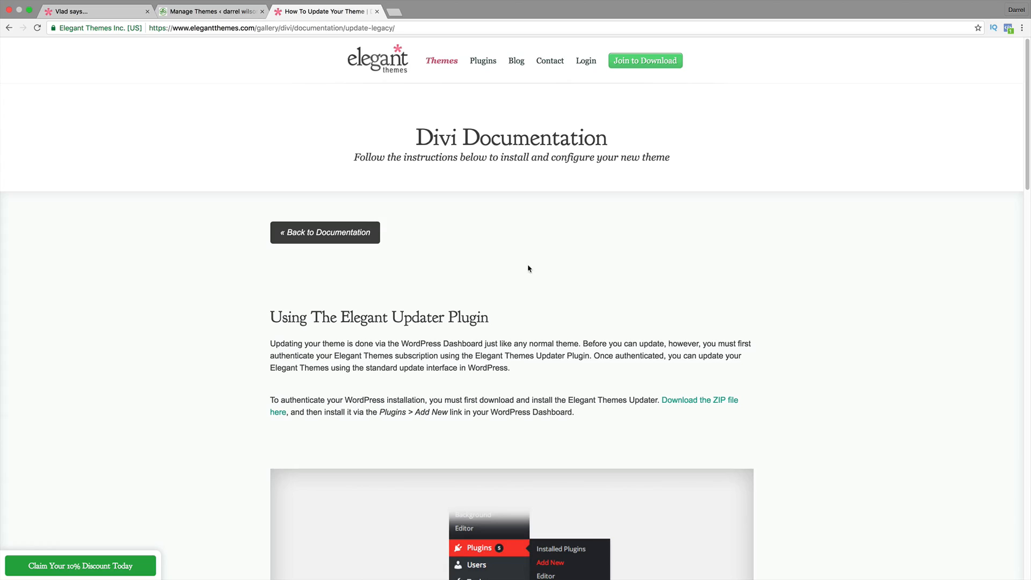
pyautogui.scroll(-3)
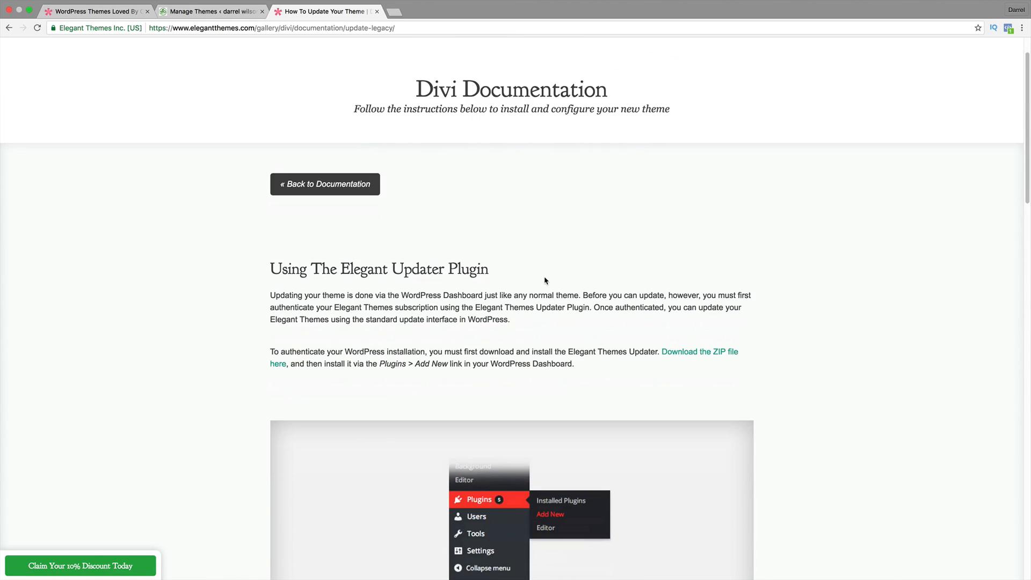
pyautogui.scroll(-3)
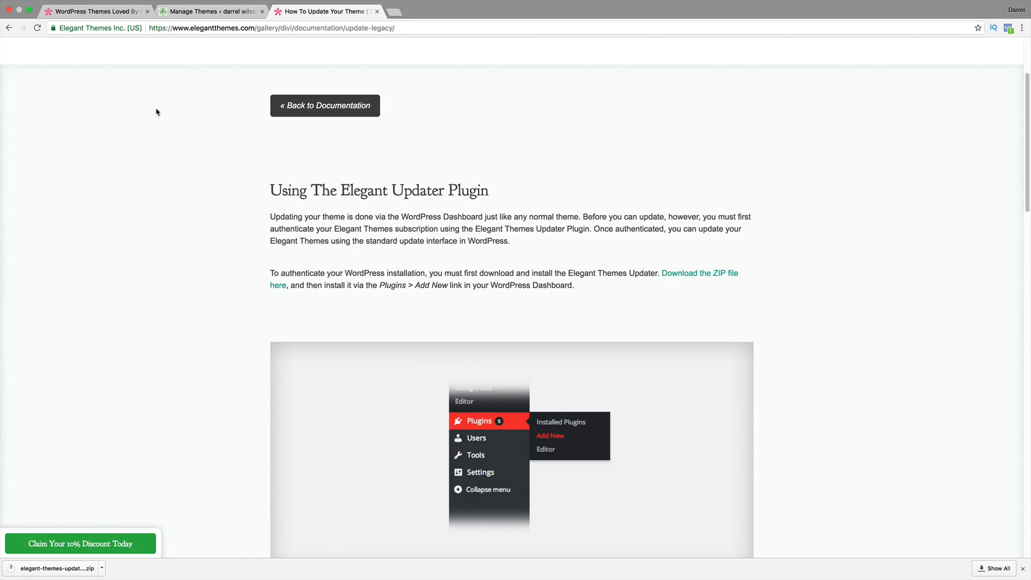
pyautogui.click(210, 10)
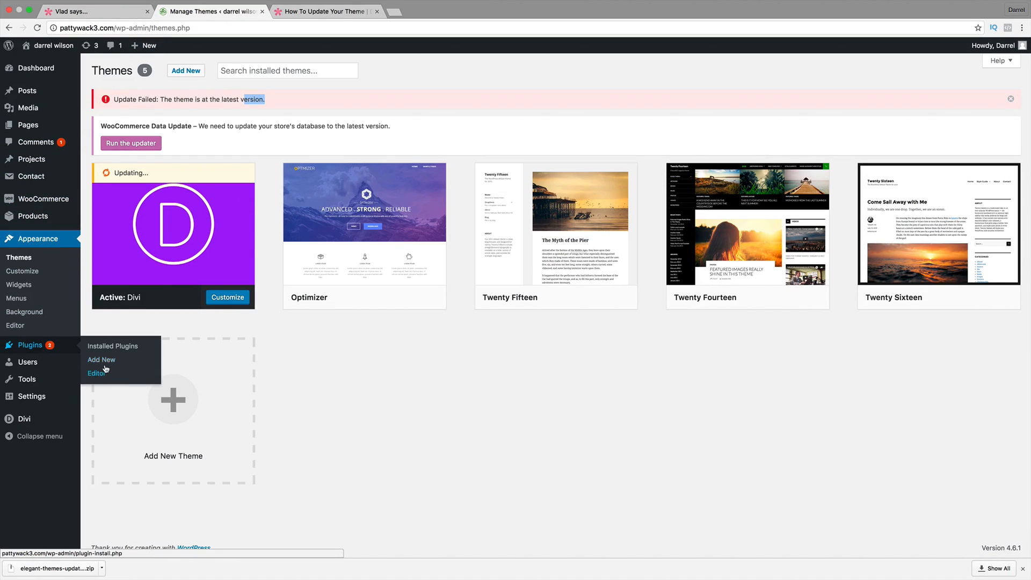
# - Start uploading a plugin ZIP on Add New Plugins, then cancel the file picker without choosing one
pyautogui.click(101, 359)
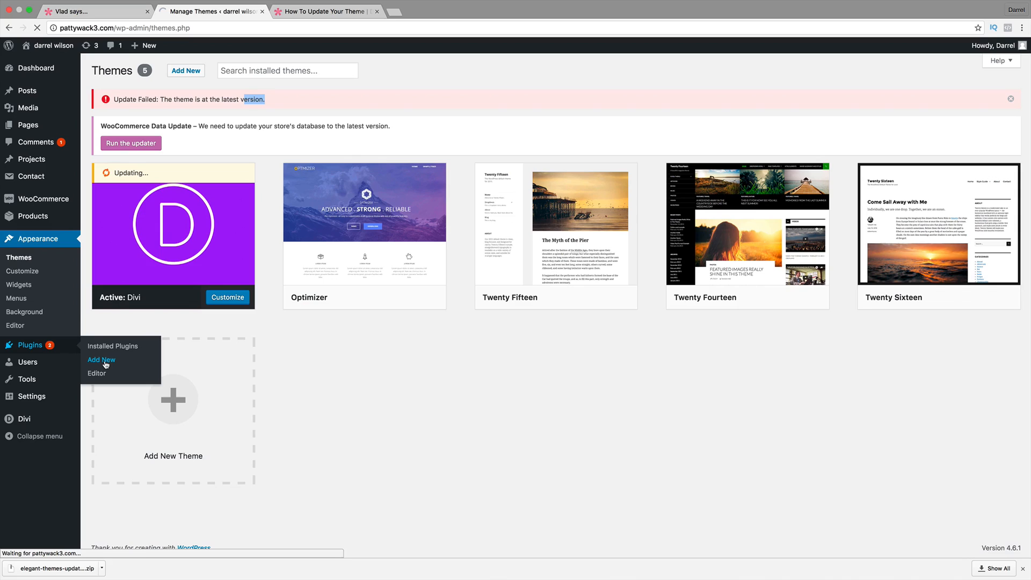
pyautogui.click(101, 360)
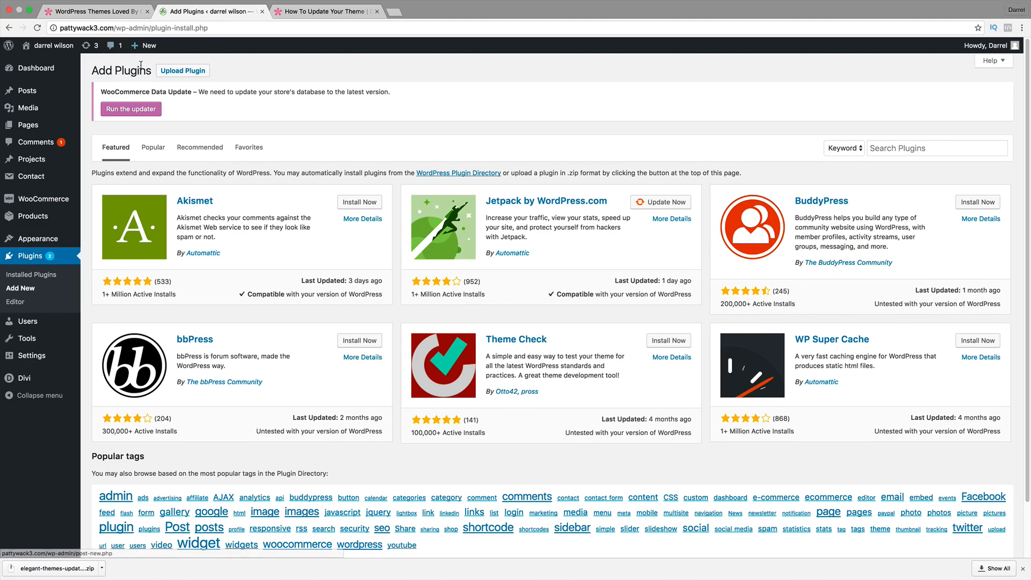
pyautogui.click(183, 71)
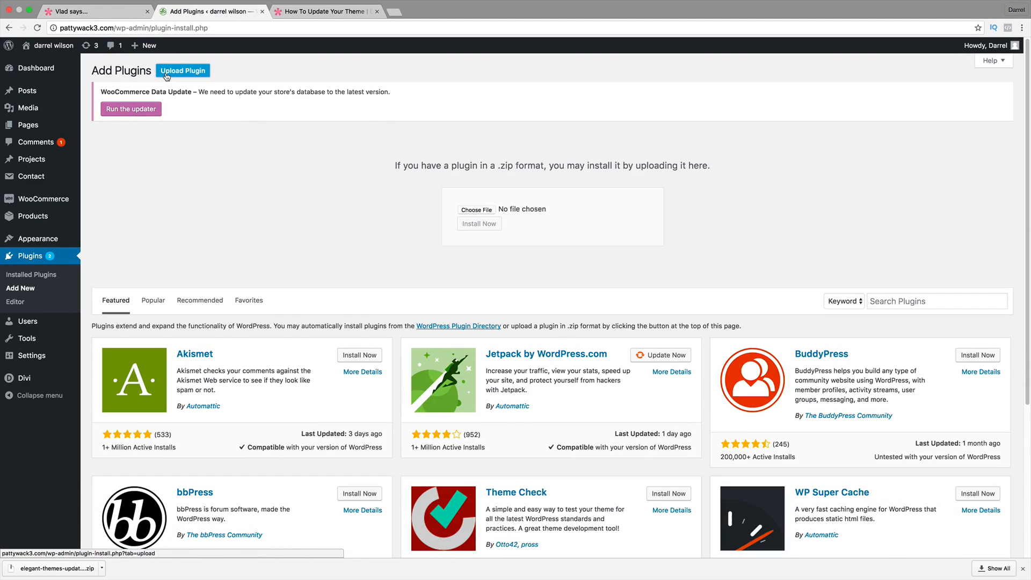
pyautogui.click(476, 210)
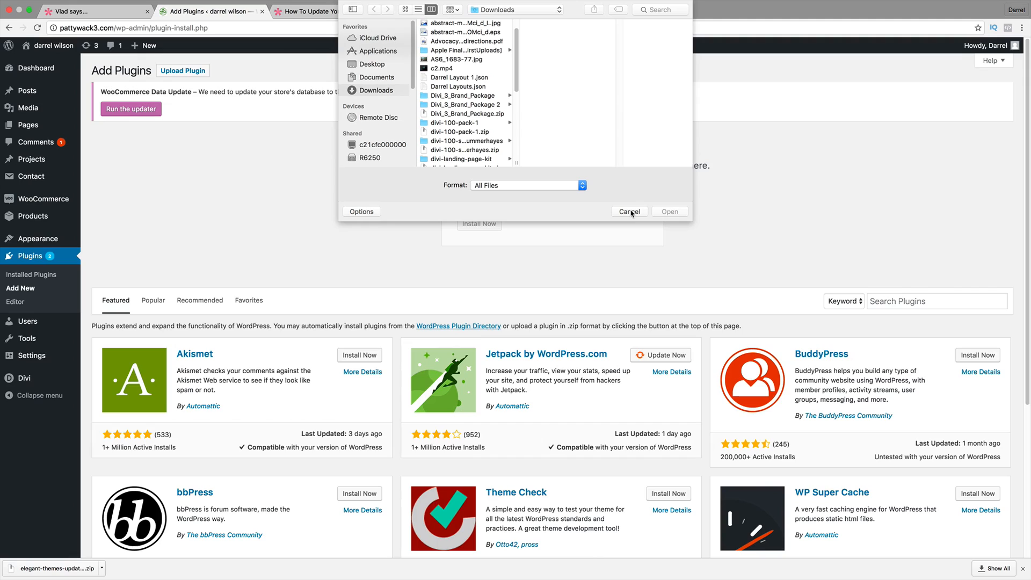
pyautogui.click(92, 11)
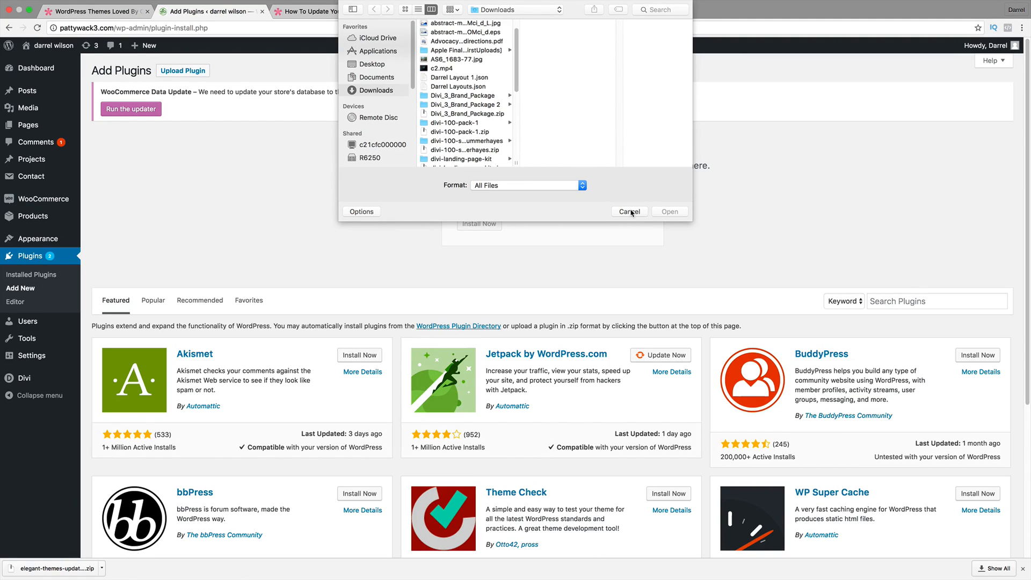
pyautogui.click(628, 211)
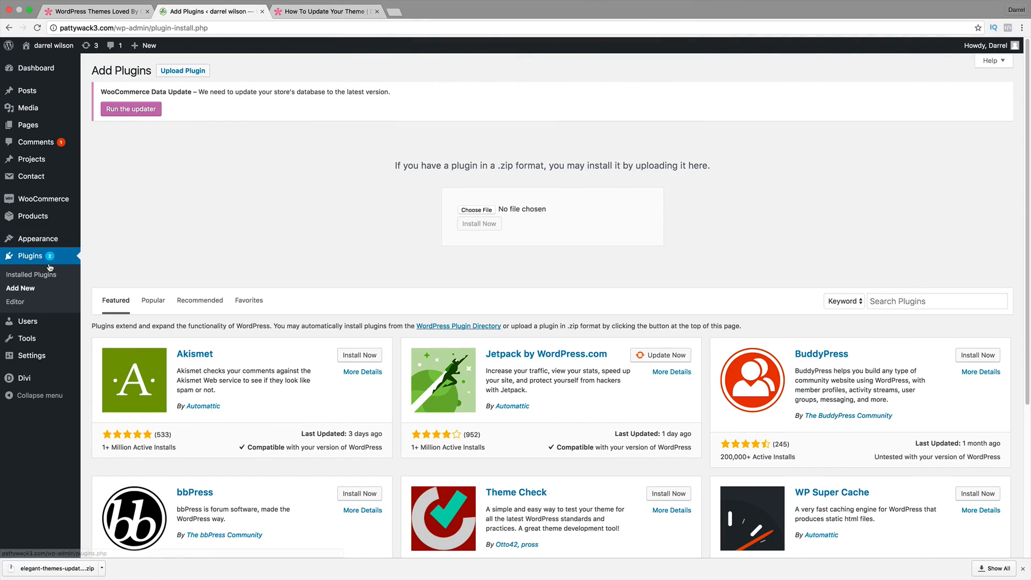
# - Show the installed plugins list, where Elegant Themes Updater 1.2 is already active
pyautogui.click(31, 274)
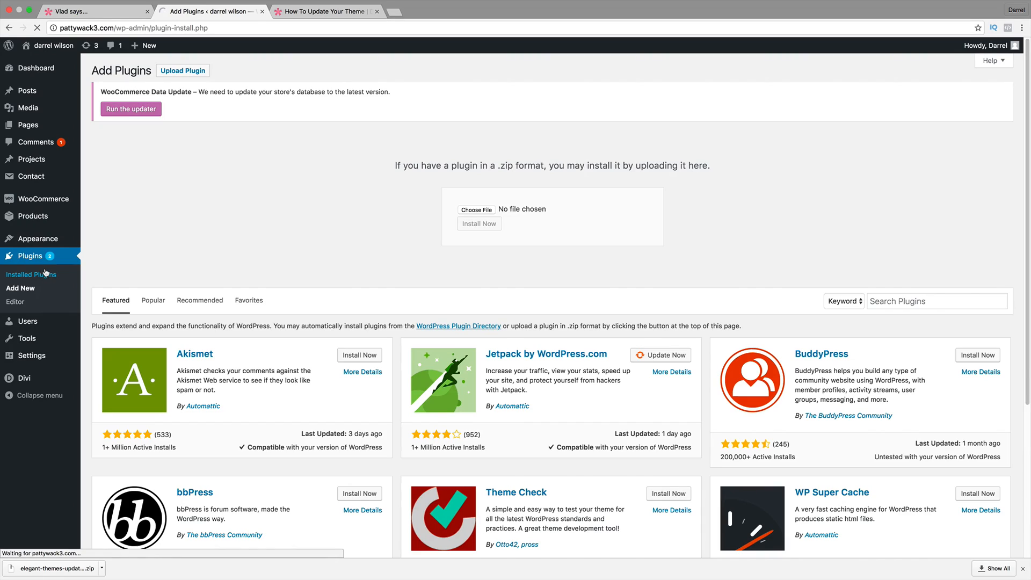
pyautogui.click(30, 274)
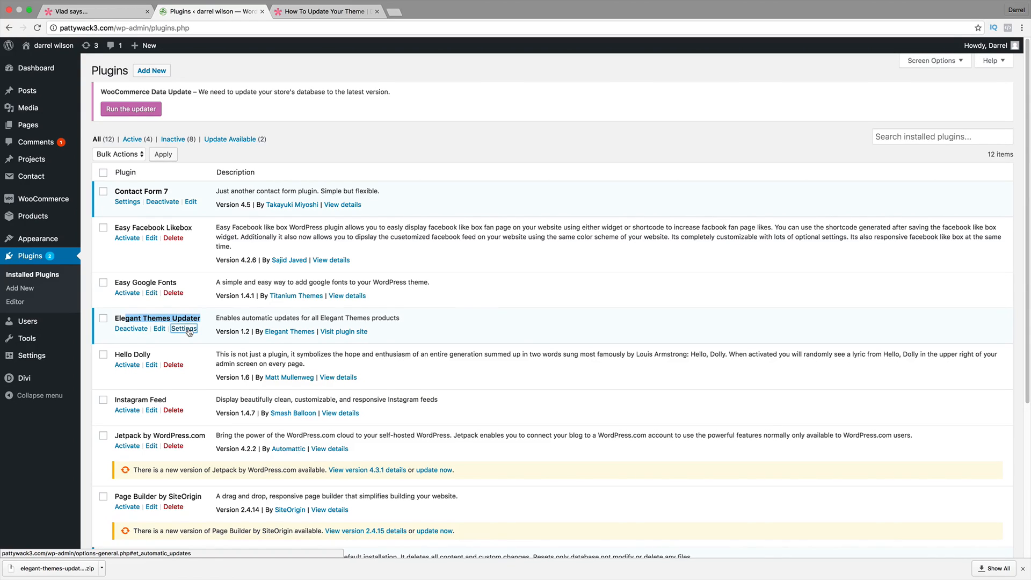
# - Check the stored Personal API Key in the Elegant Themes Updater settings, then switch to the Elegant Themes site
pyautogui.click(184, 329)
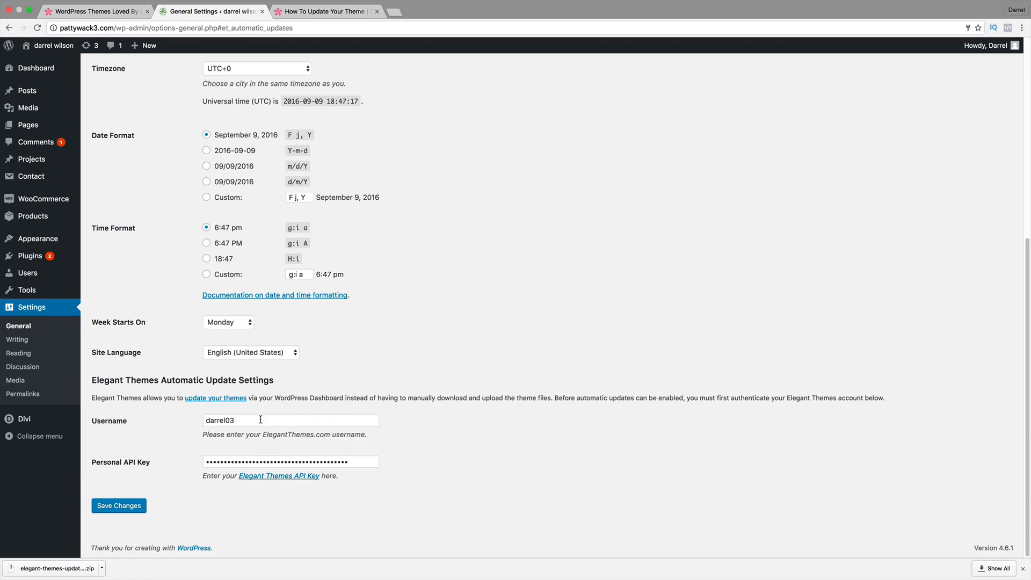
pyautogui.click(289, 461)
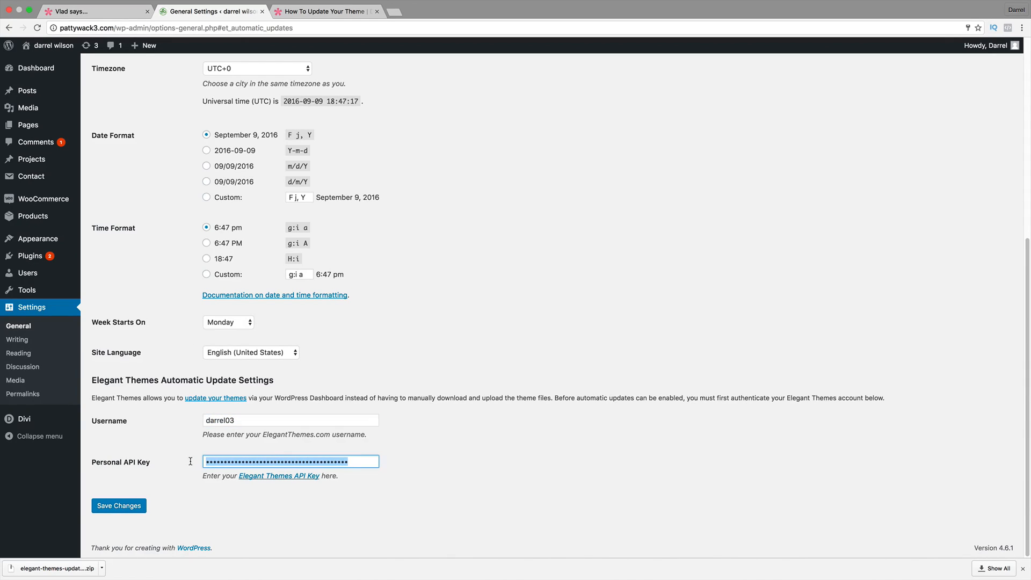
pyautogui.click(322, 10)
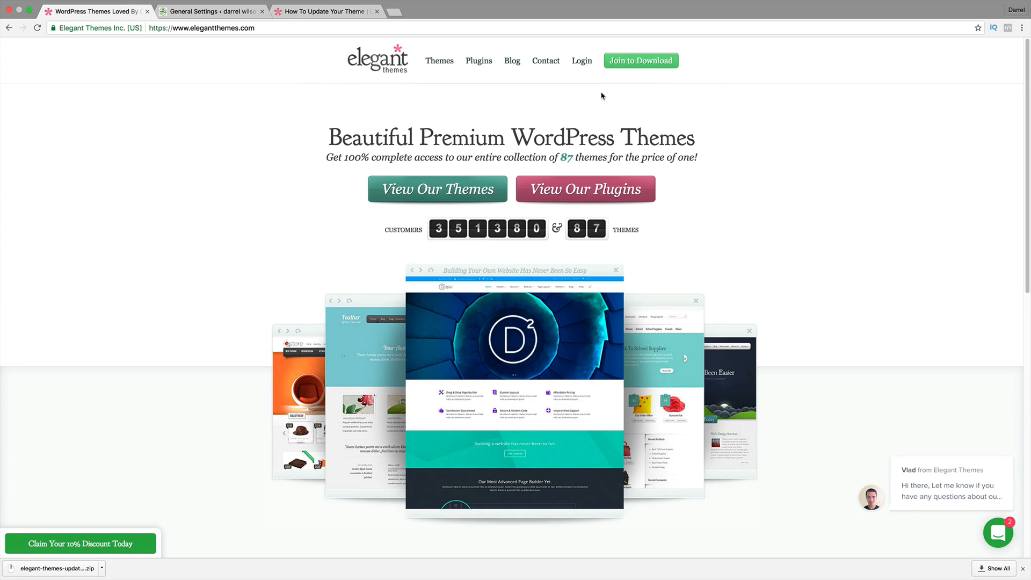
# - Log in to the Elegant Themes members area, check the account username, and return to WordPress settings
pyautogui.click(581, 60)
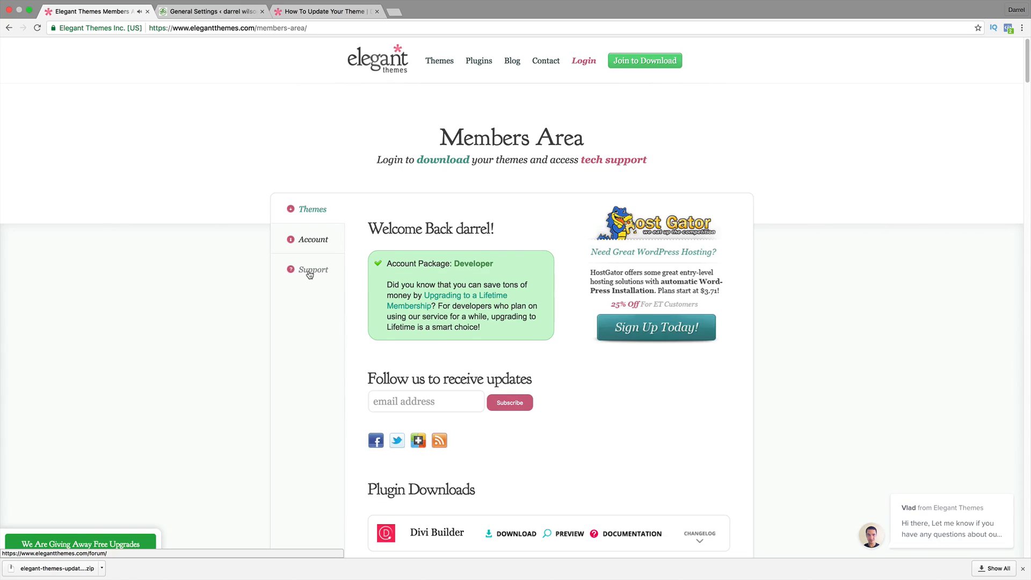
pyautogui.click(313, 238)
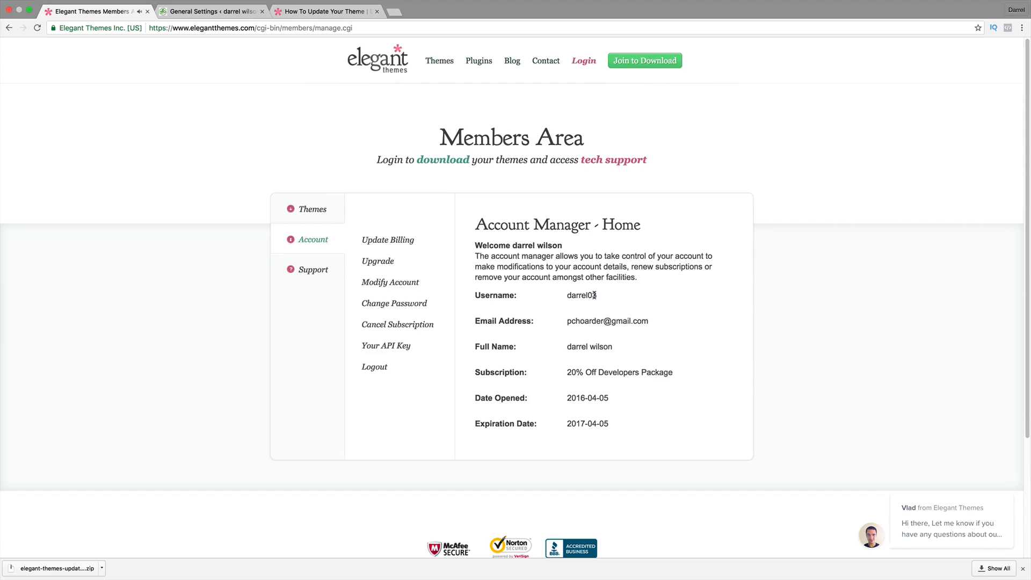
pyautogui.doubleClick(581, 294)
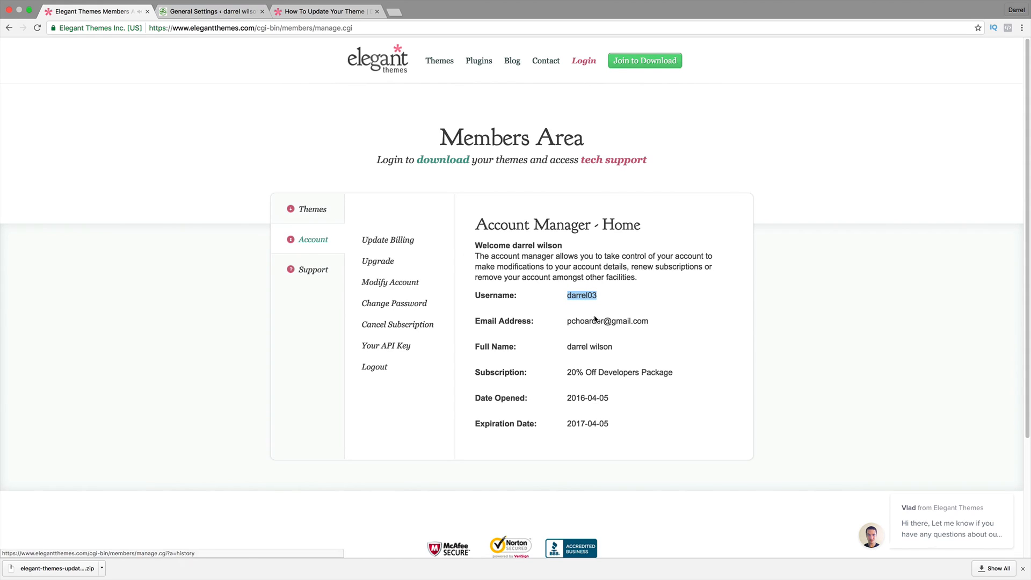
pyautogui.moveTo(377, 358)
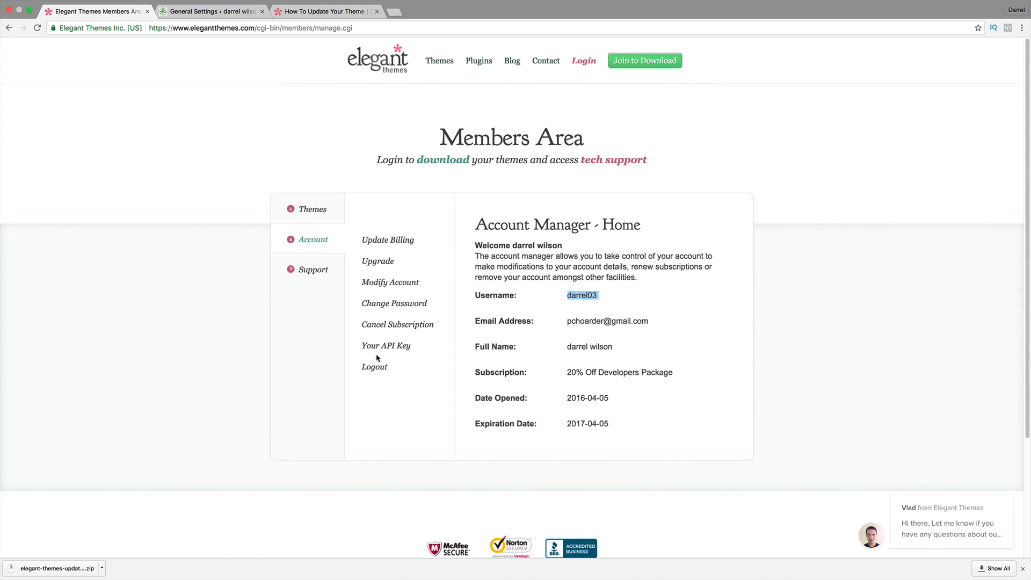
pyautogui.moveTo(386, 345)
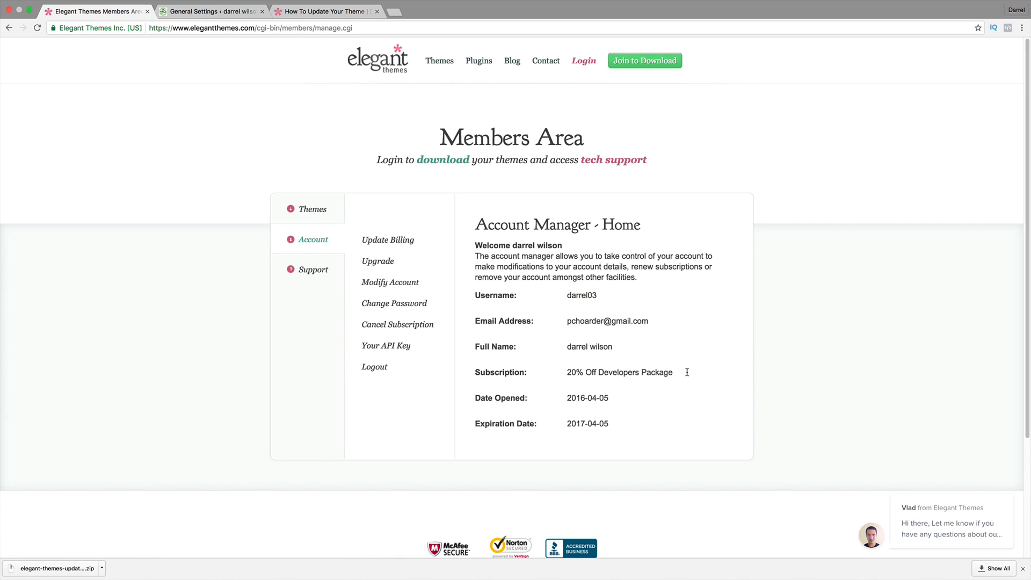
pyautogui.click(211, 10)
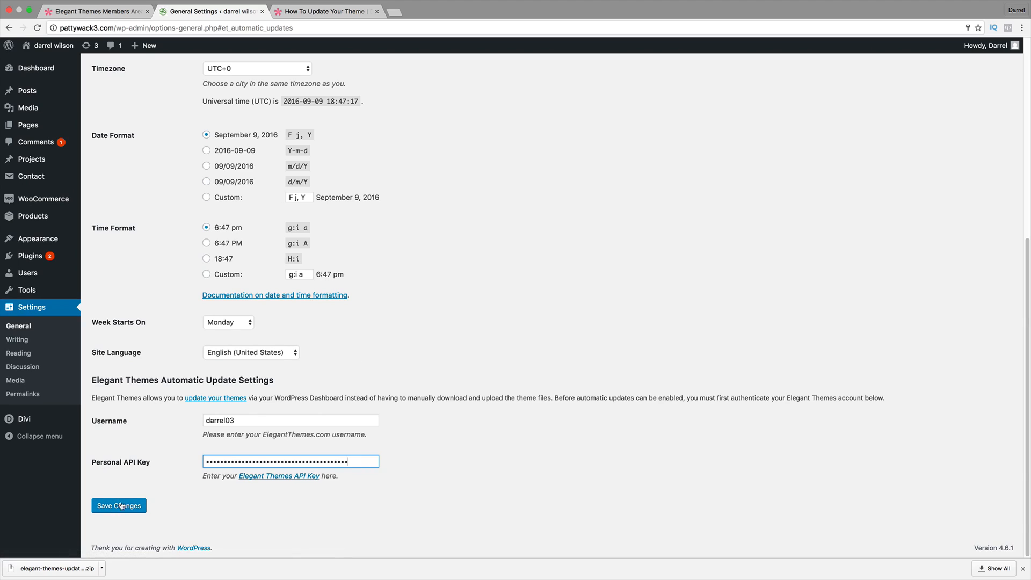
# - Save the Elegant Themes username and API key in the automatic update settings
pyautogui.click(118, 506)
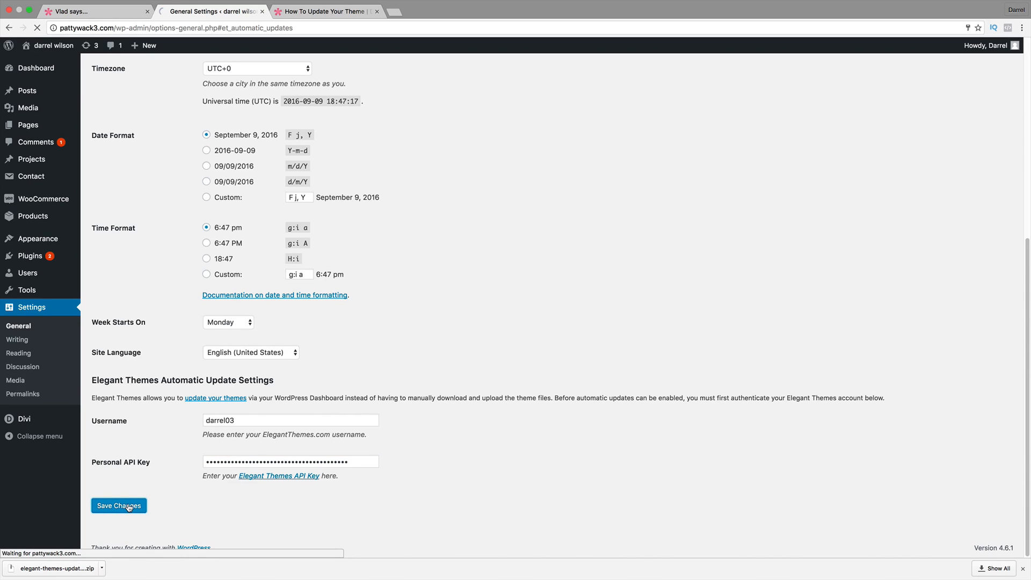
pyautogui.click(119, 505)
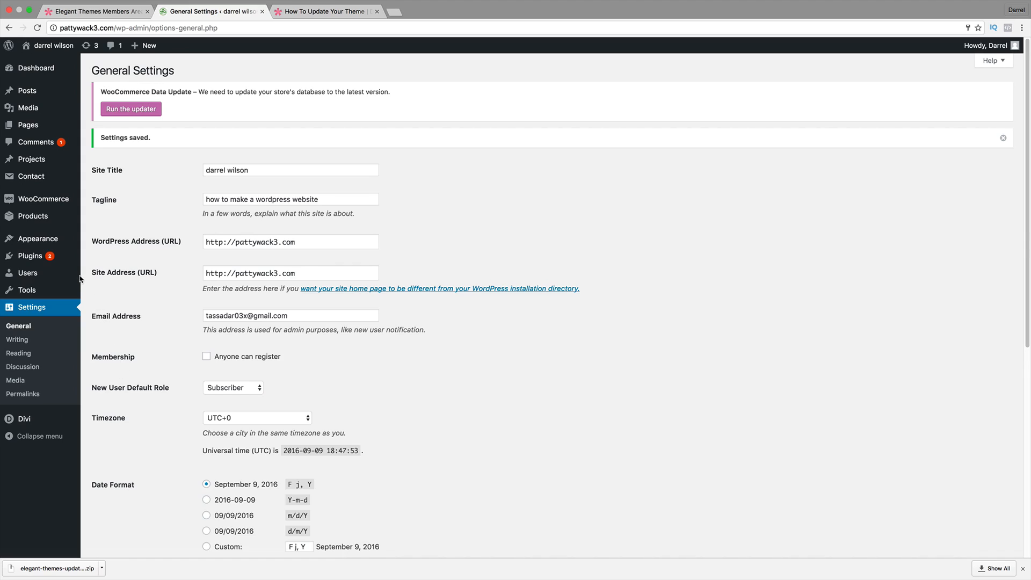
pyautogui.moveTo(28, 107)
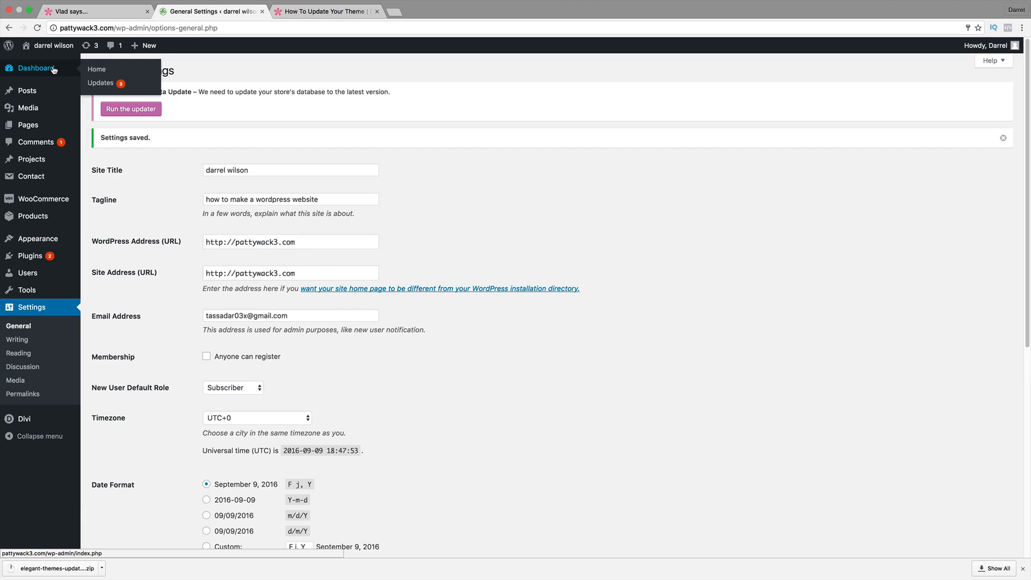
pyautogui.moveTo(101, 82)
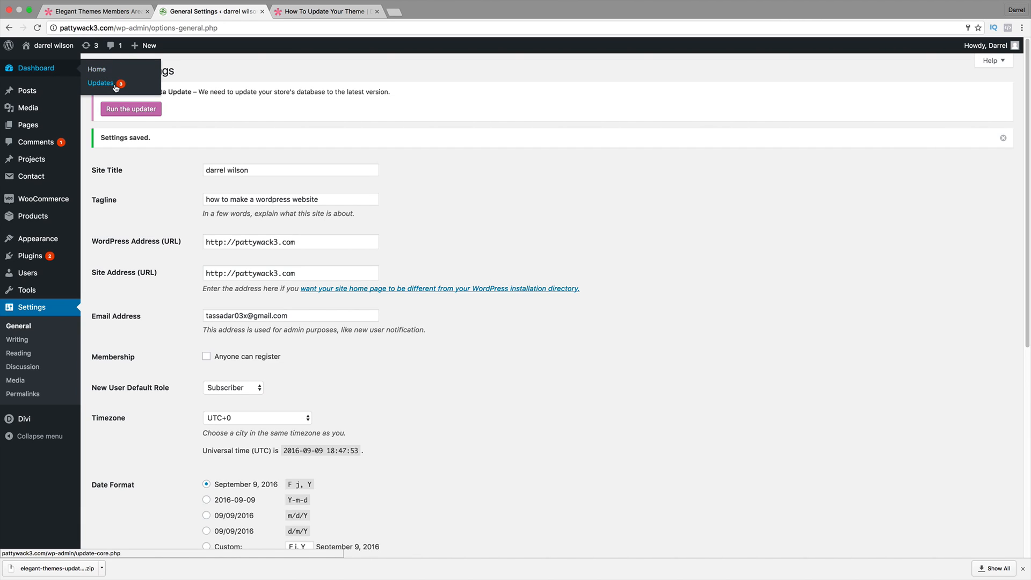
# - Update the checked Divi theme from 2.7.10 to 3.0.1 on the Dashboard Updates page
pyautogui.click(101, 82)
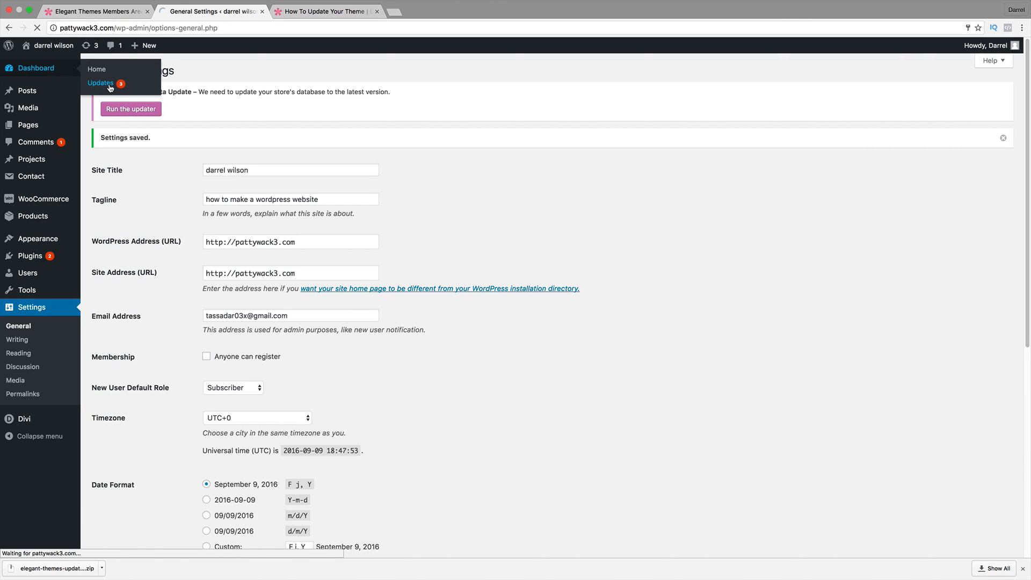
pyautogui.click(101, 83)
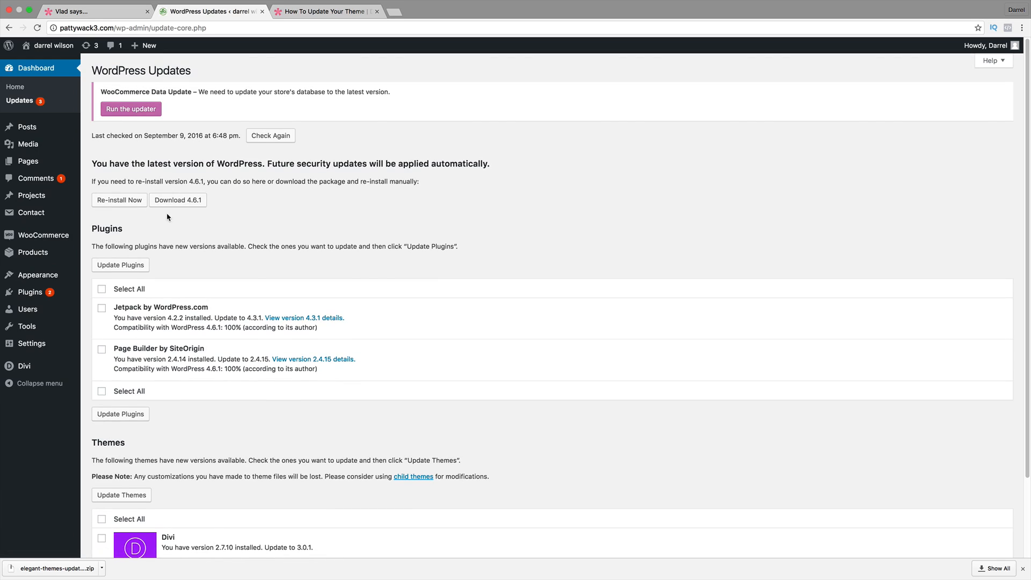
pyautogui.scroll(-3)
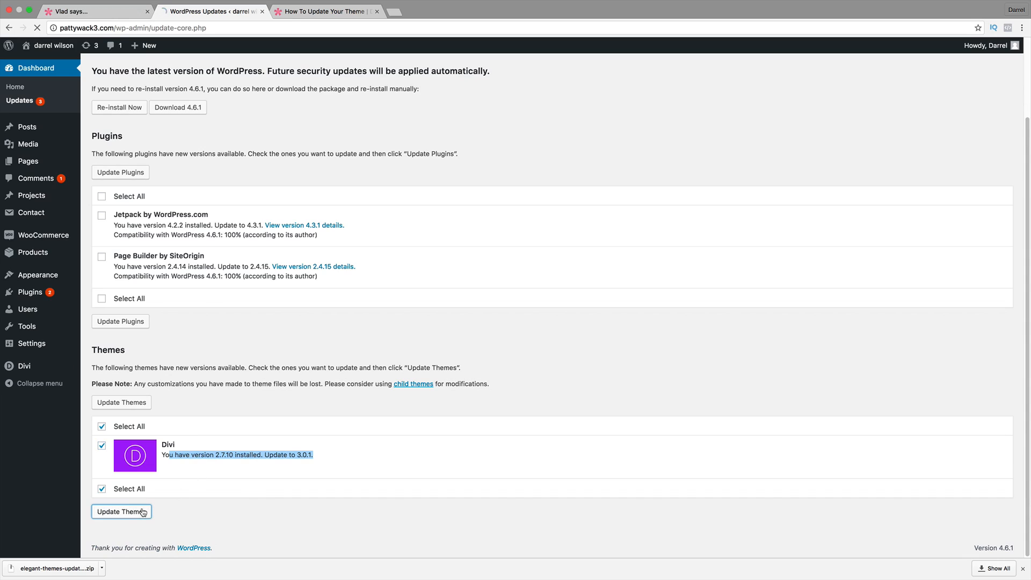
pyautogui.click(122, 511)
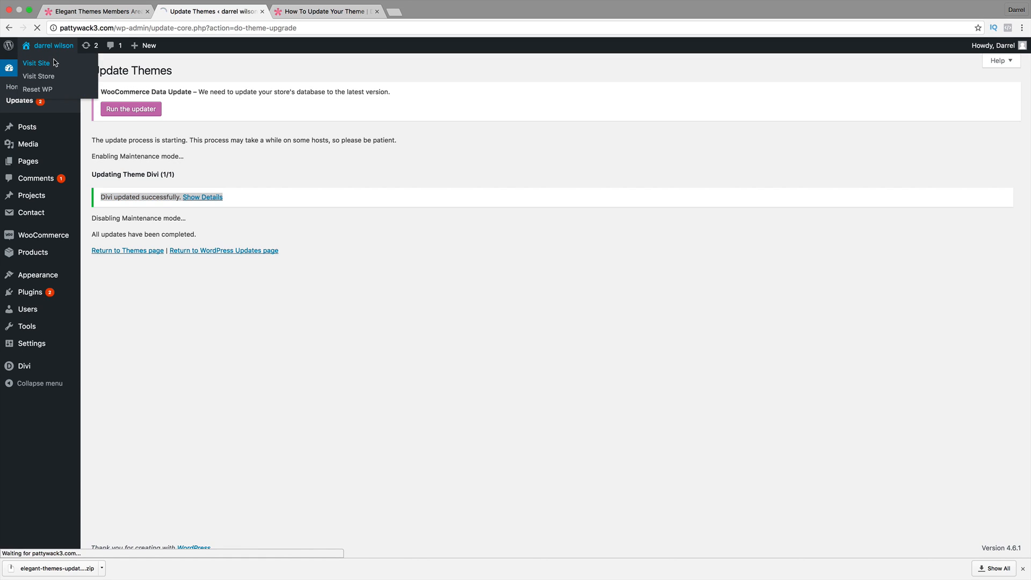
# - Visit the live Organic Land site and enable the Divi Visual Builder on the home page
pyautogui.click(37, 62)
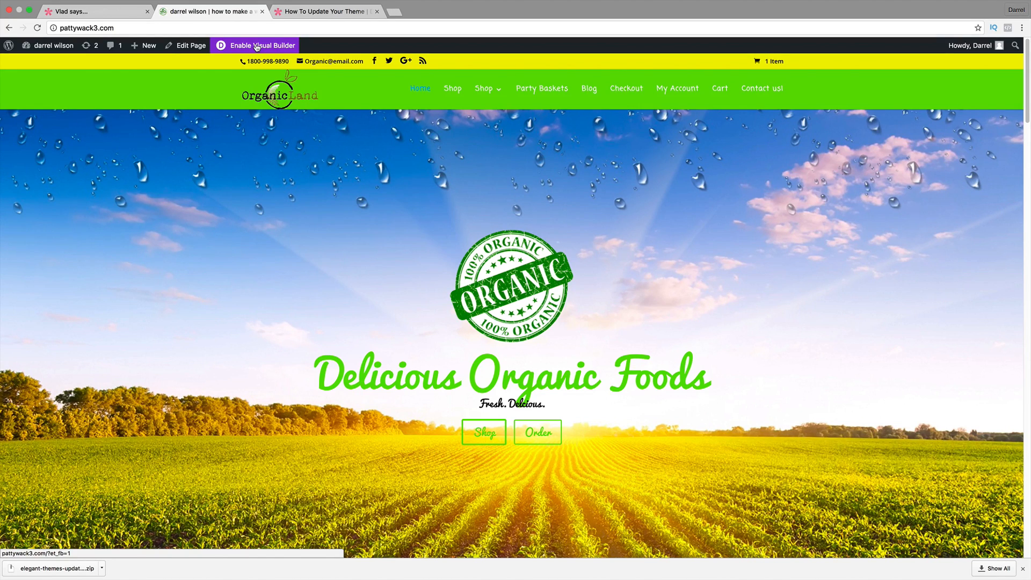
pyautogui.click(96, 10)
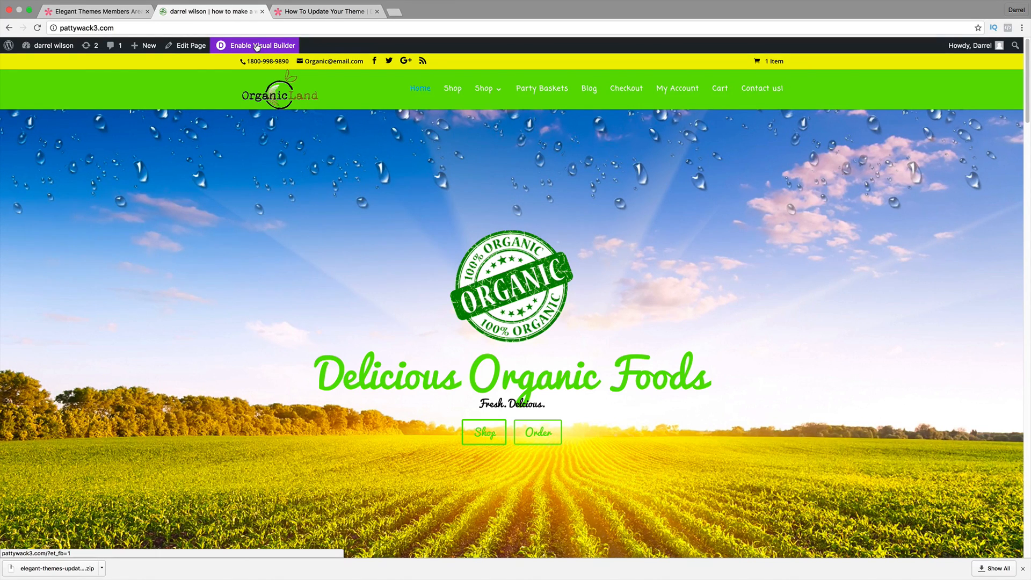